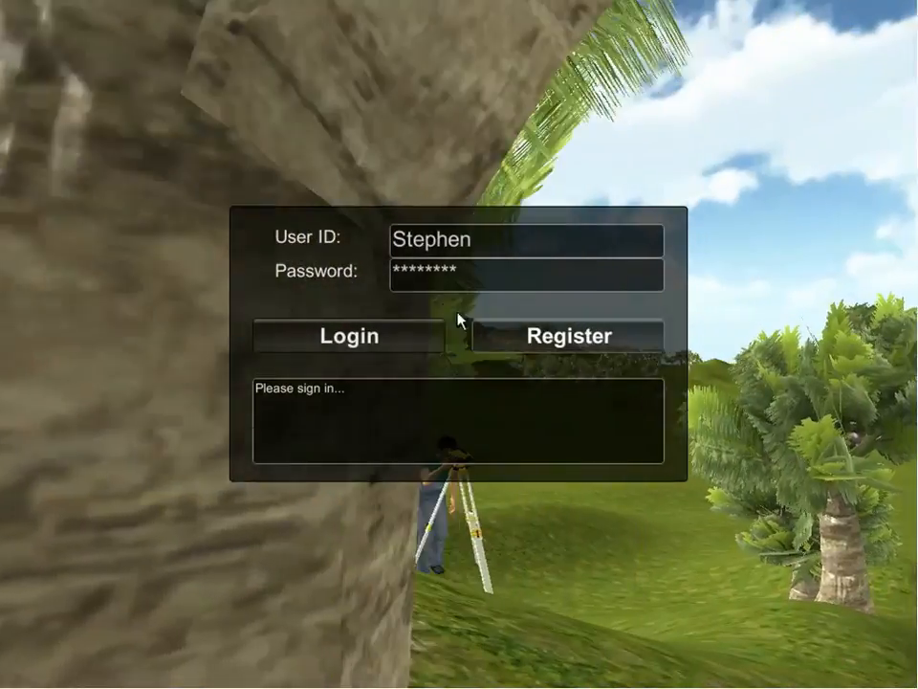
- Log in with the user ID and password to reach the Main Menu
{"action": "left_click", "coordinate": [349, 337]}
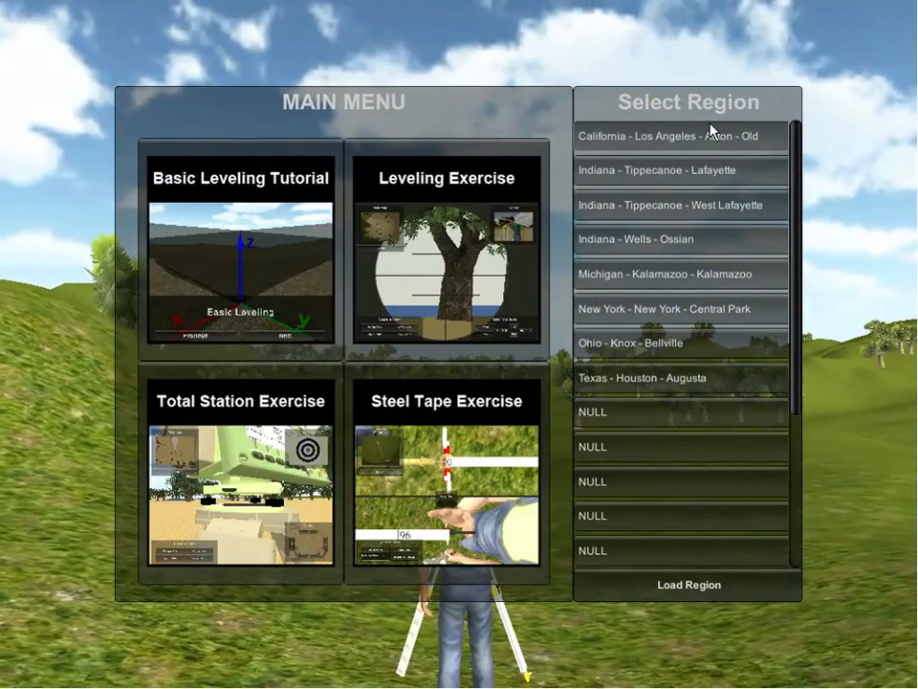
{"action": "mouse_move", "coordinate": [688, 325]}
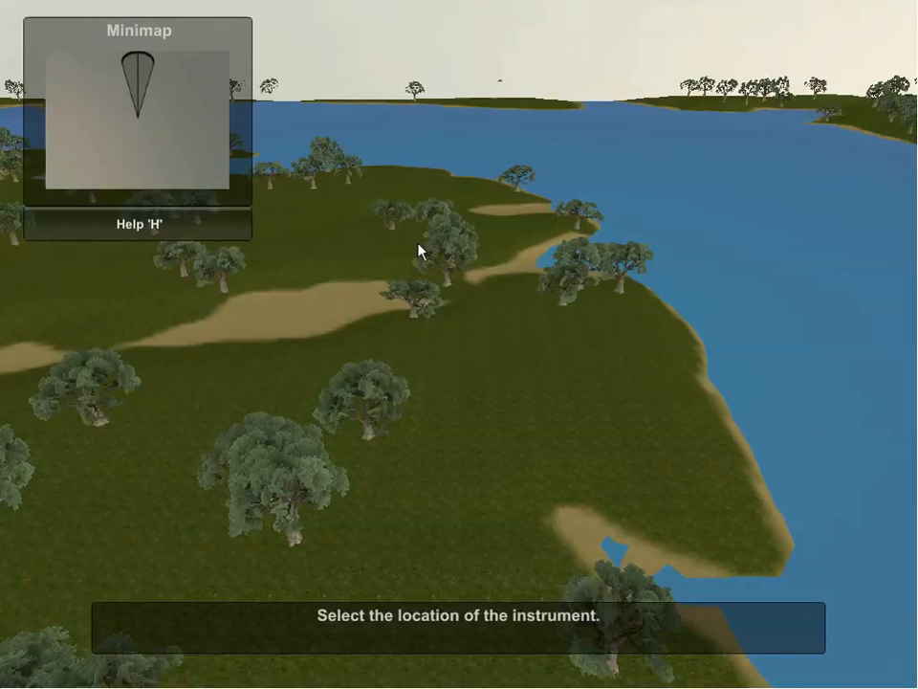
{"action": "mouse_move", "coordinate": [247, 239]}
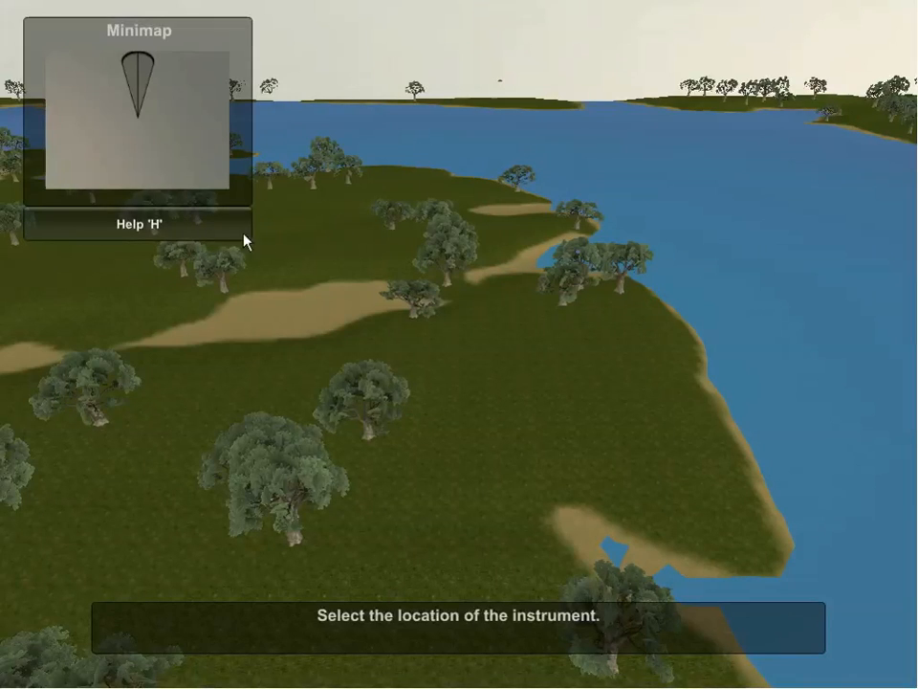
{"action": "mouse_move", "coordinate": [161, 230]}
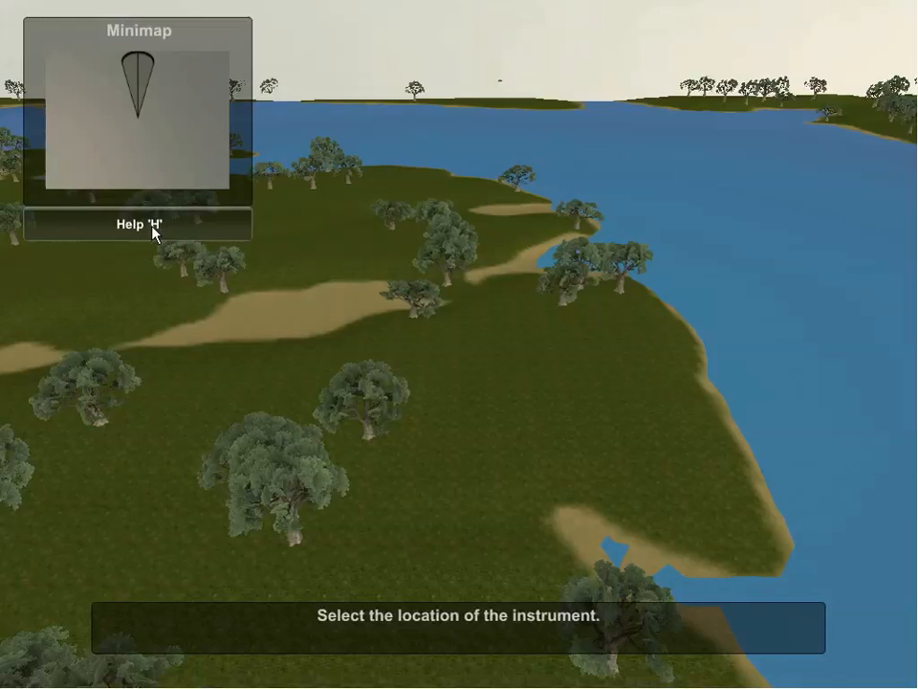
{"action": "left_click", "coordinate": [139, 225]}
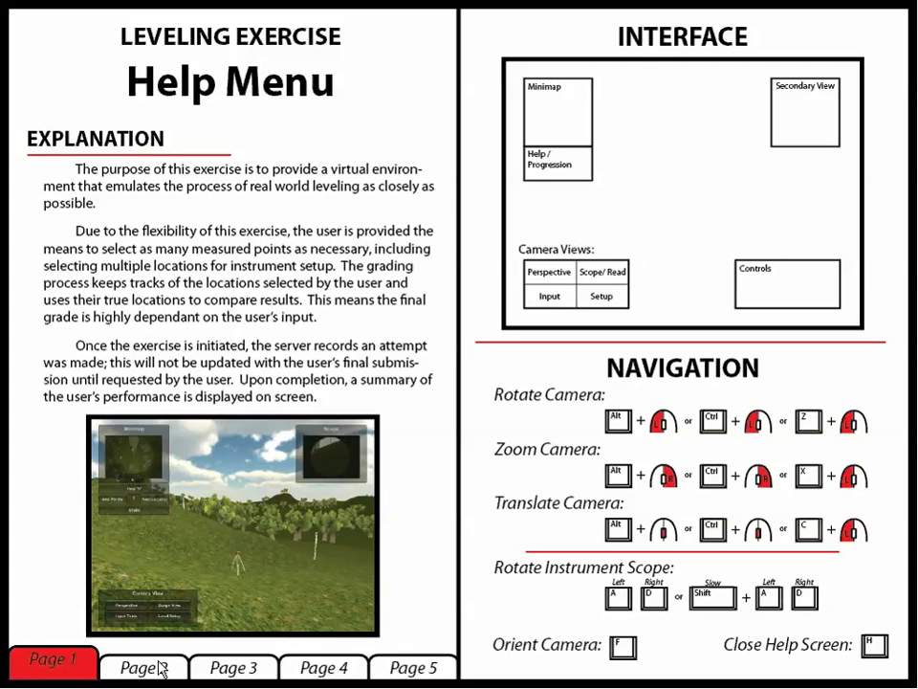
{"action": "left_click", "coordinate": [413, 666]}
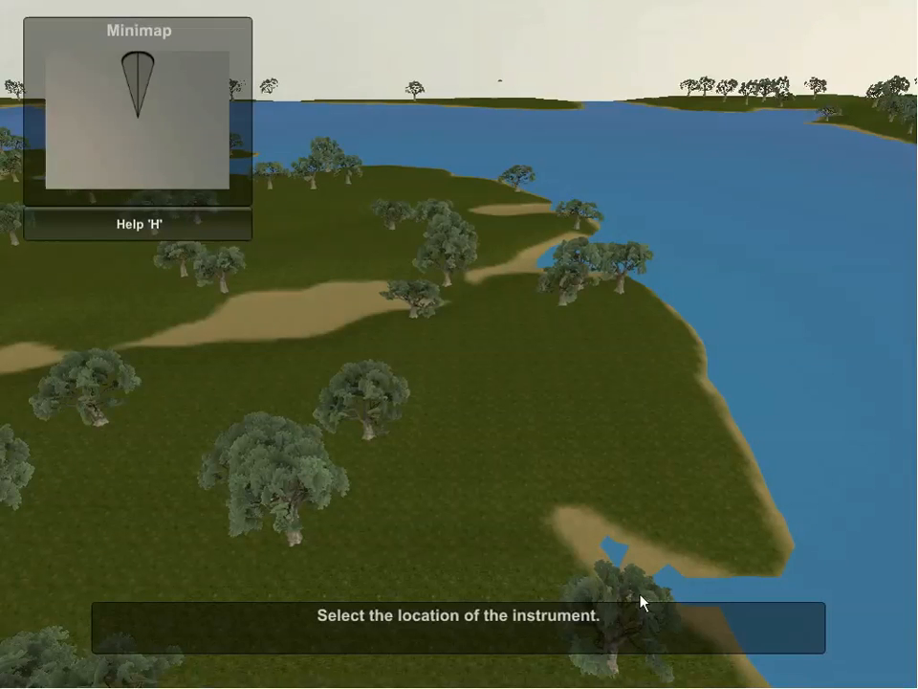
{"action": "mouse_move", "coordinate": [723, 474]}
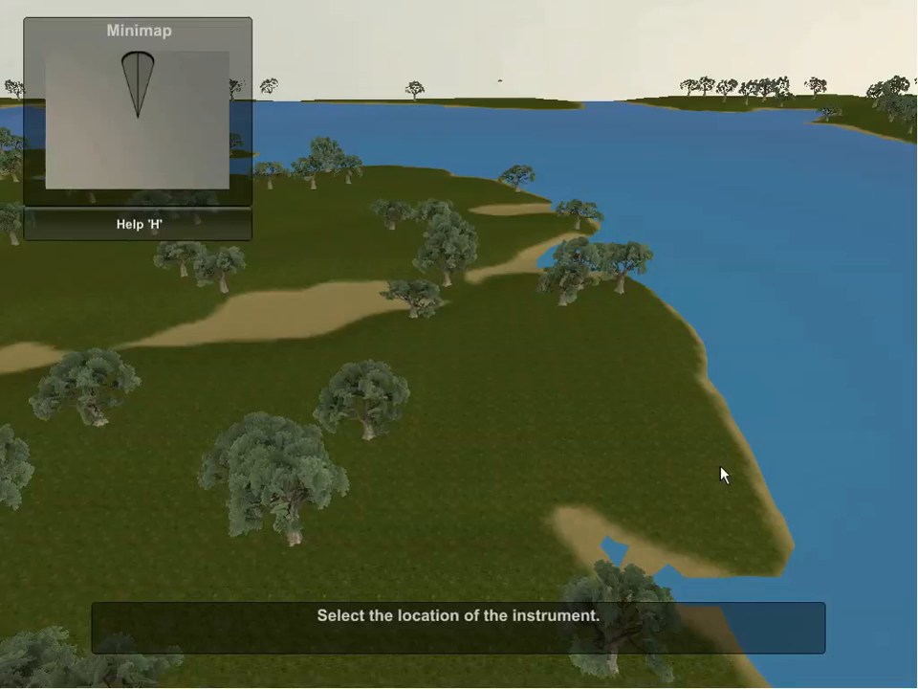
{"action": "mouse_move", "coordinate": [234, 405]}
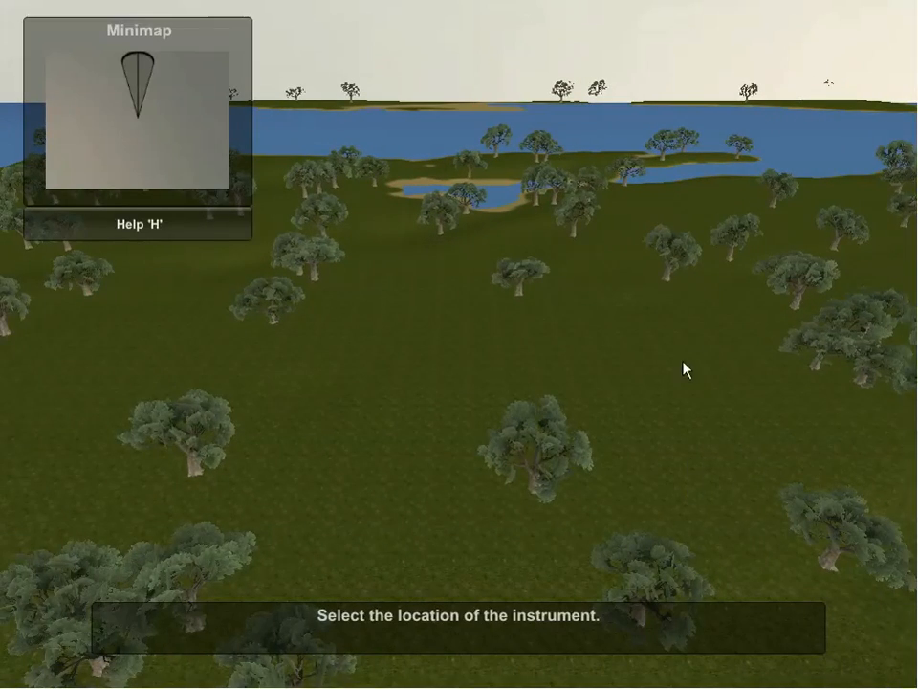
- Set the instrument location on the inland grassy field away from the lake
{"action": "left_click", "coordinate": [685, 369]}
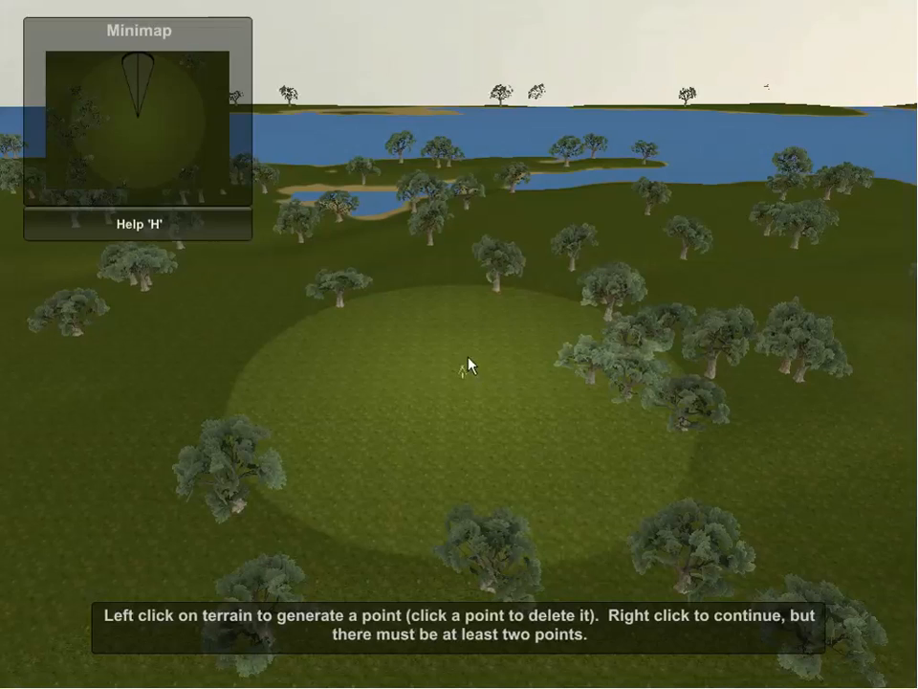
{"action": "mouse_move", "coordinate": [406, 392]}
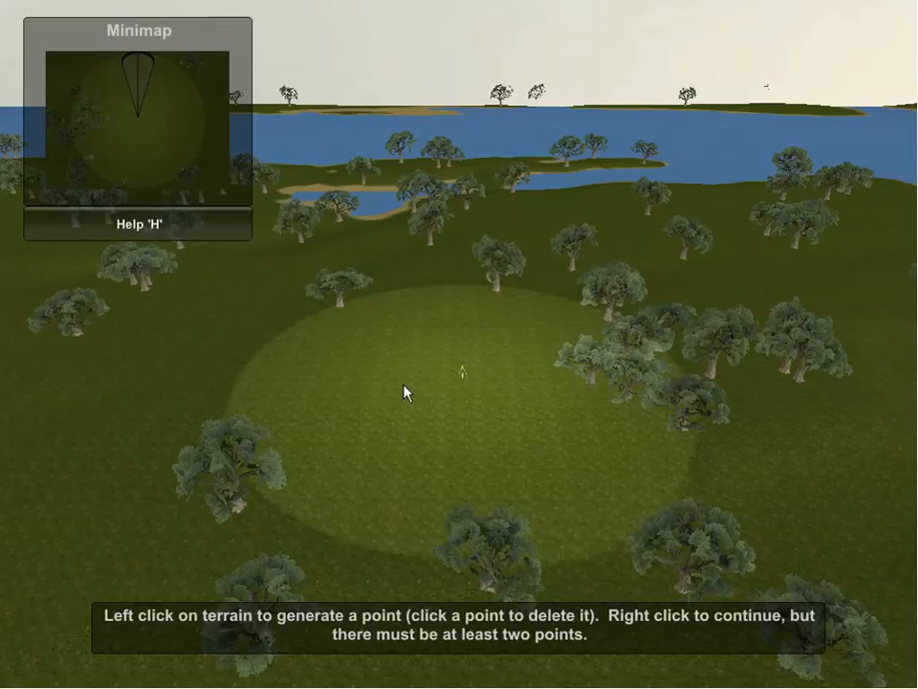
{"action": "mouse_move", "coordinate": [398, 561]}
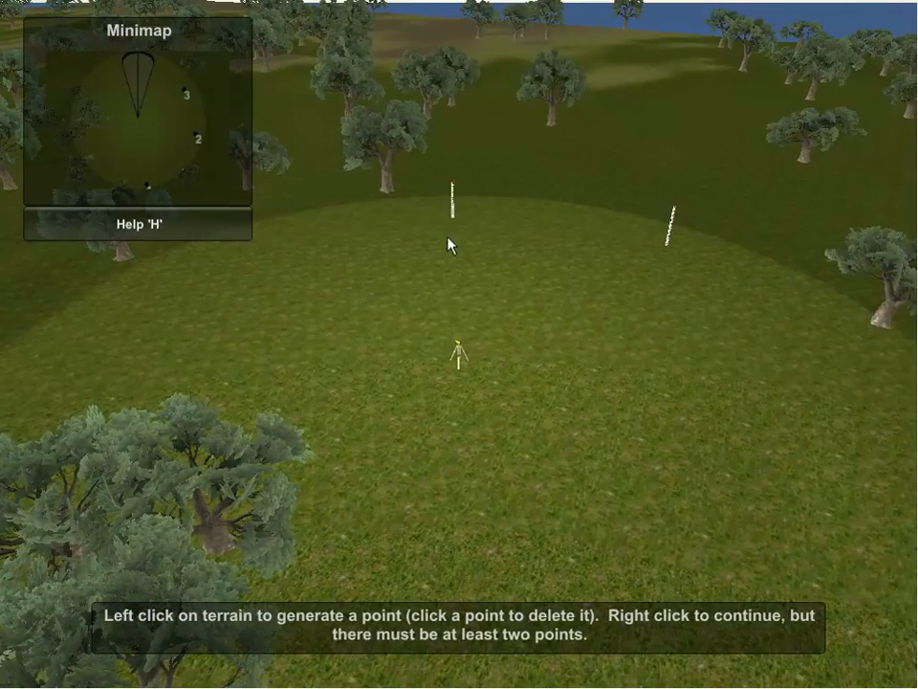
{"action": "mouse_move", "coordinate": [593, 245]}
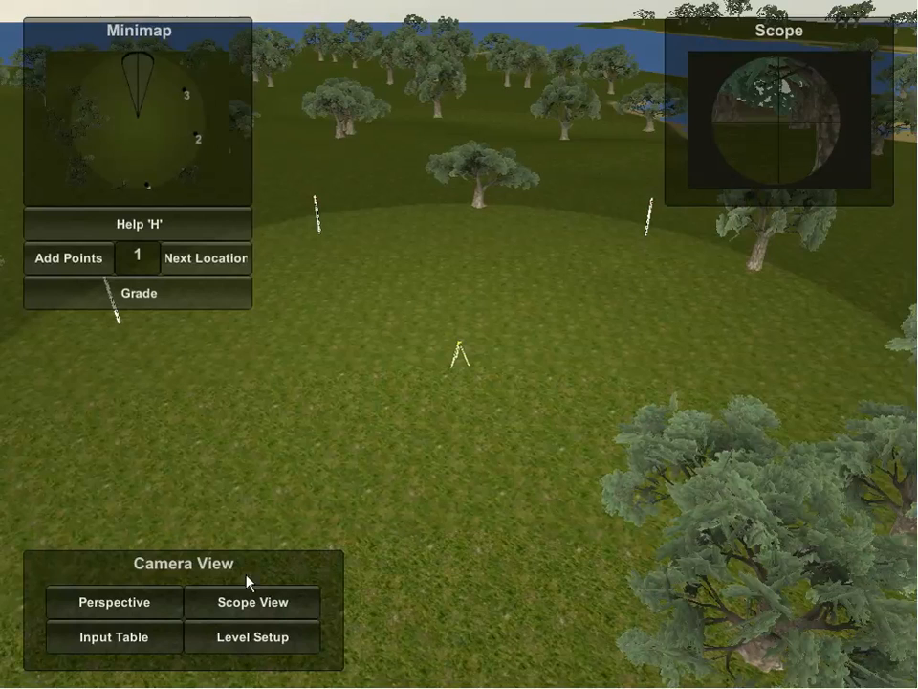
- Show the site in the perspective view while aiming the level at the rod
{"action": "left_click", "coordinate": [113, 601]}
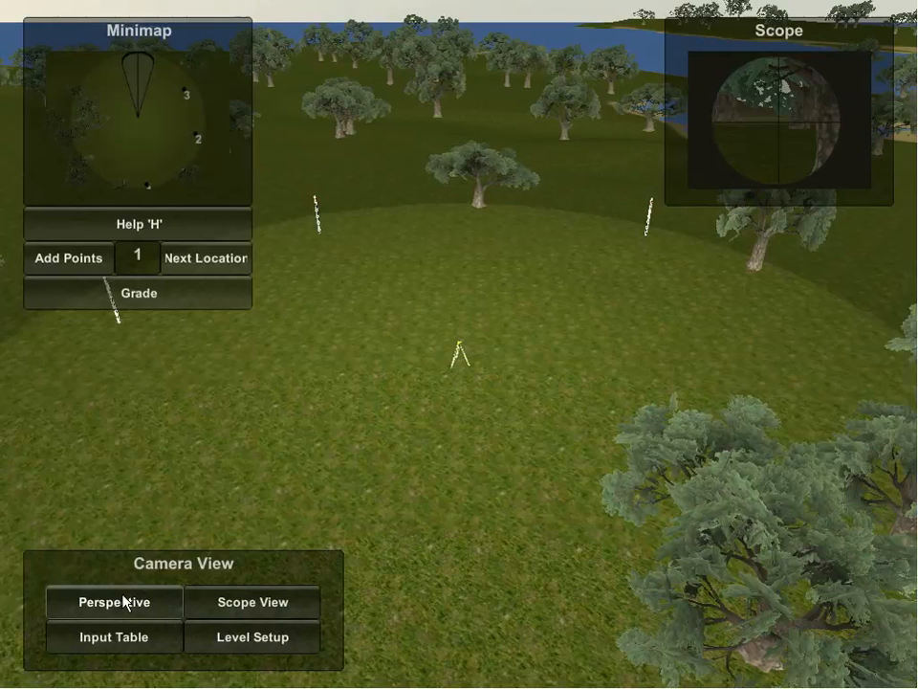
{"action": "mouse_move", "coordinate": [61, 540]}
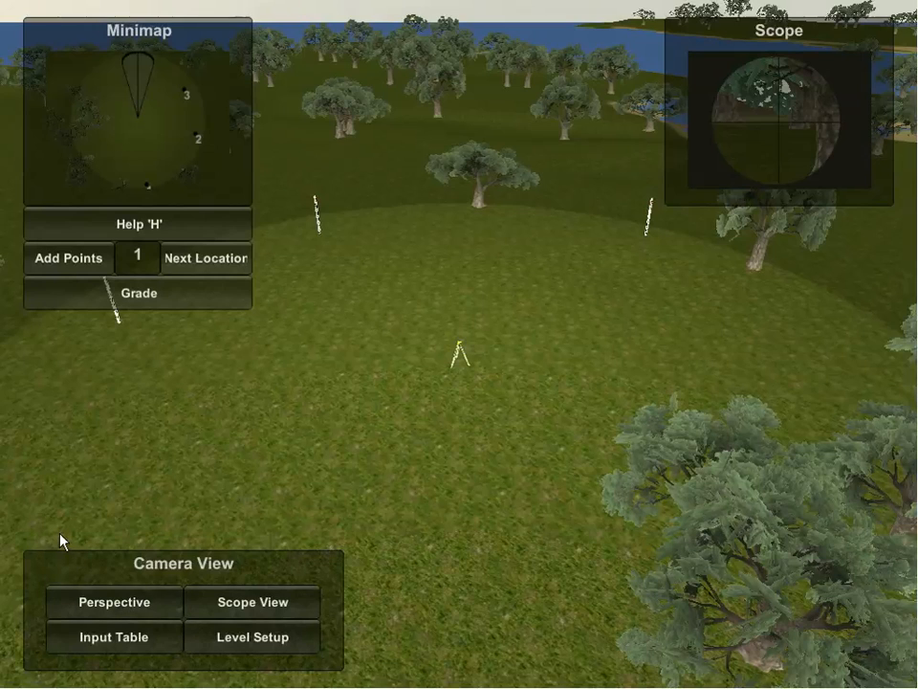
{"action": "mouse_move", "coordinate": [544, 245]}
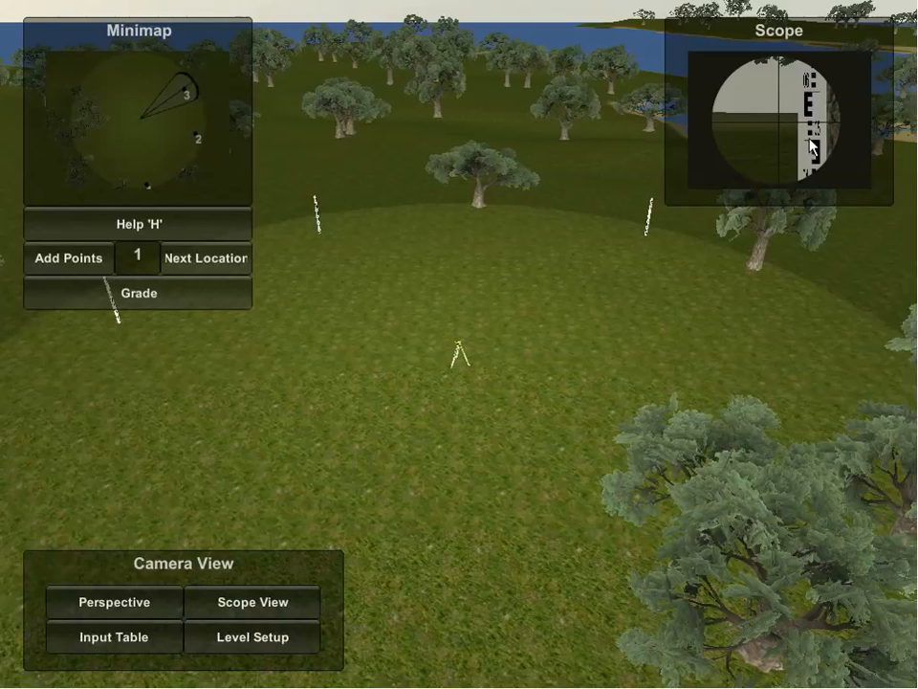
{"action": "mouse_move", "coordinate": [536, 157]}
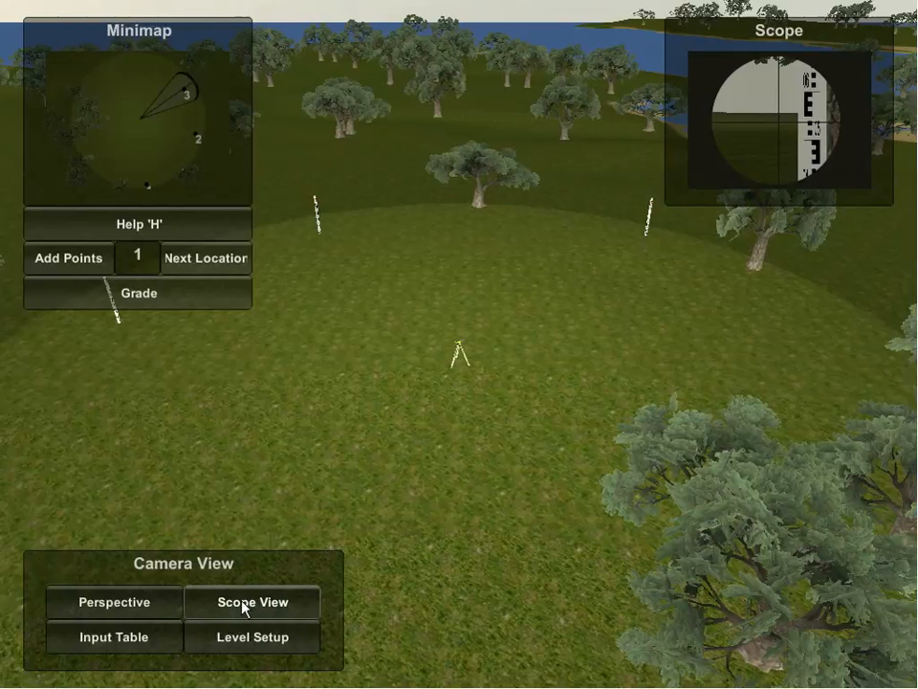
- View the rod beside the tree through the scope and center it on the crosshairs
{"action": "left_click", "coordinate": [252, 600]}
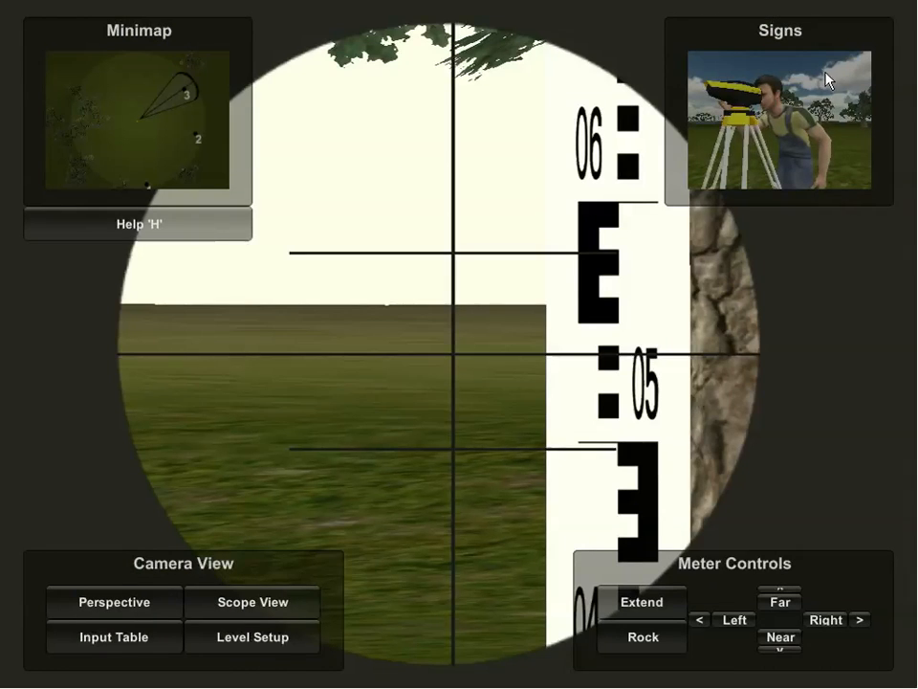
{"action": "mouse_move", "coordinate": [804, 106]}
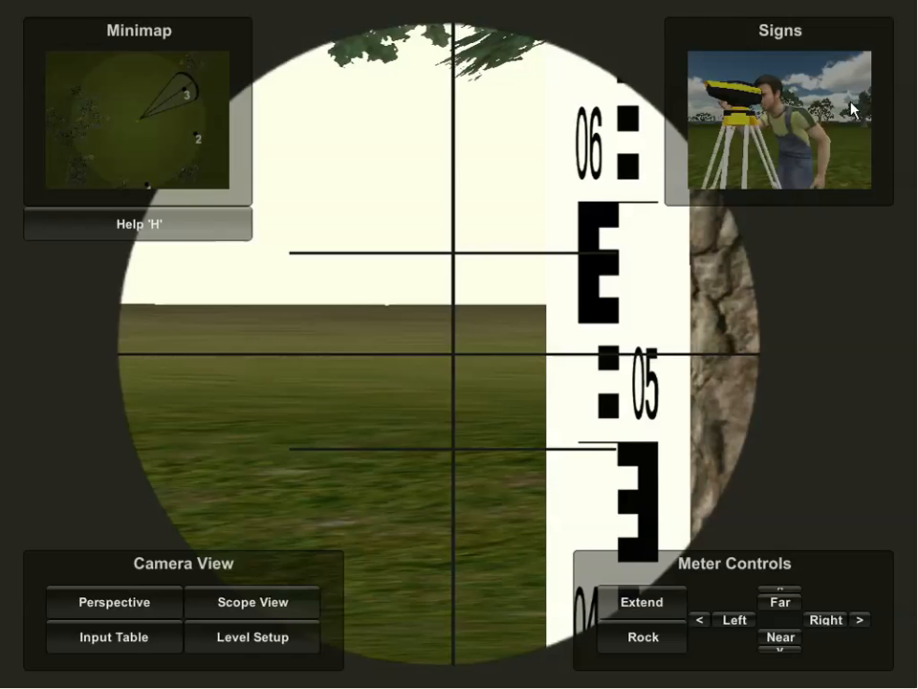
{"action": "mouse_move", "coordinate": [791, 146]}
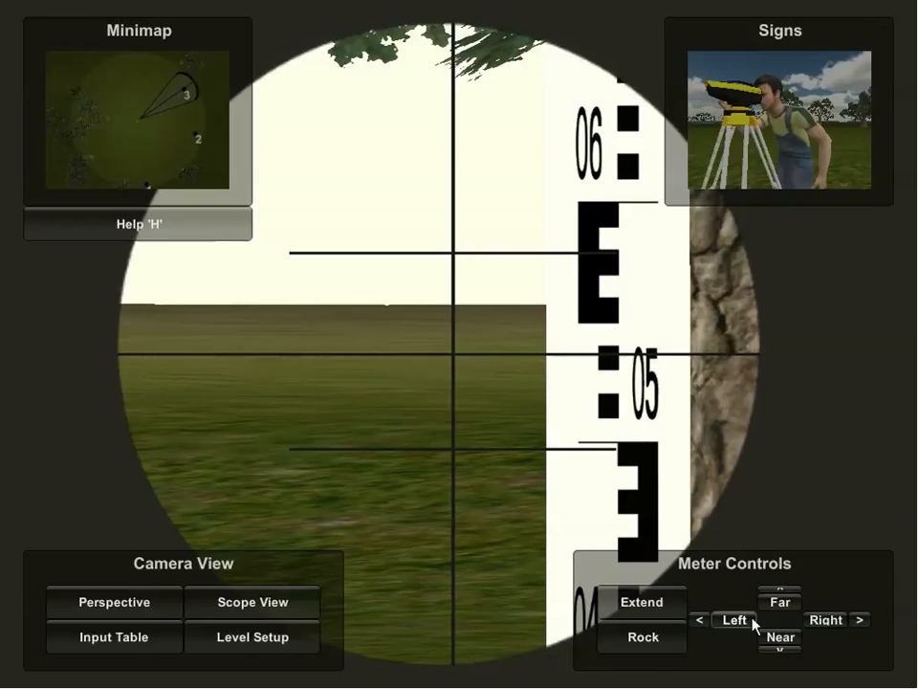
{"action": "left_click", "coordinate": [824, 619]}
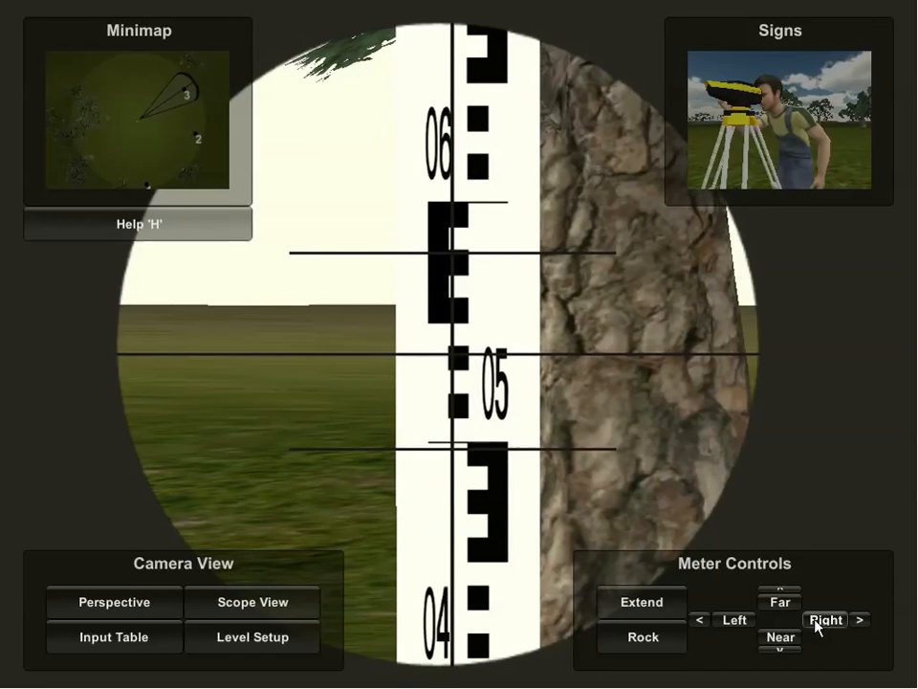
{"action": "left_click", "coordinate": [824, 620]}
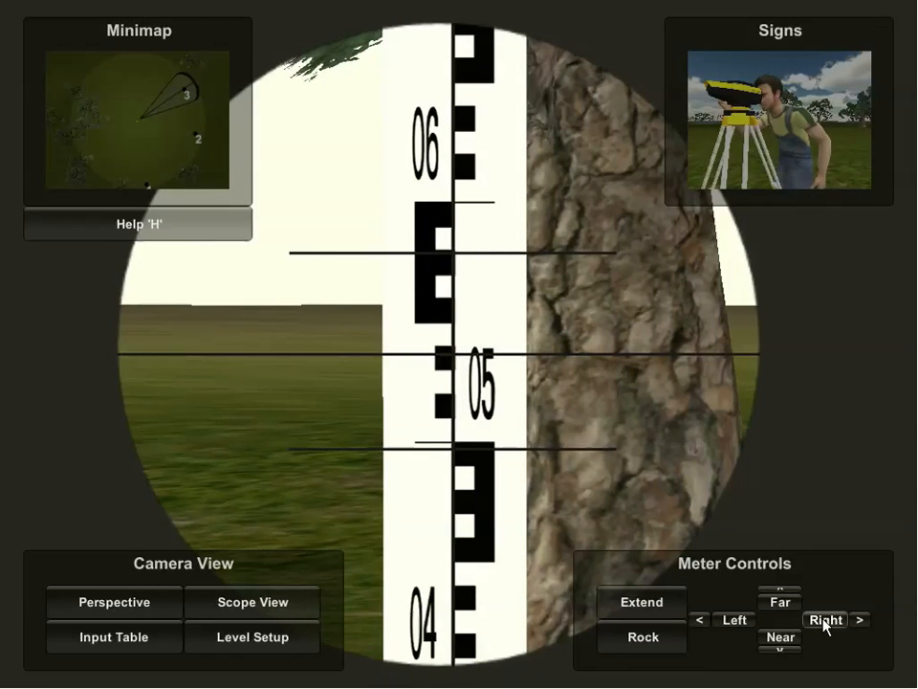
{"action": "left_click", "coordinate": [735, 620]}
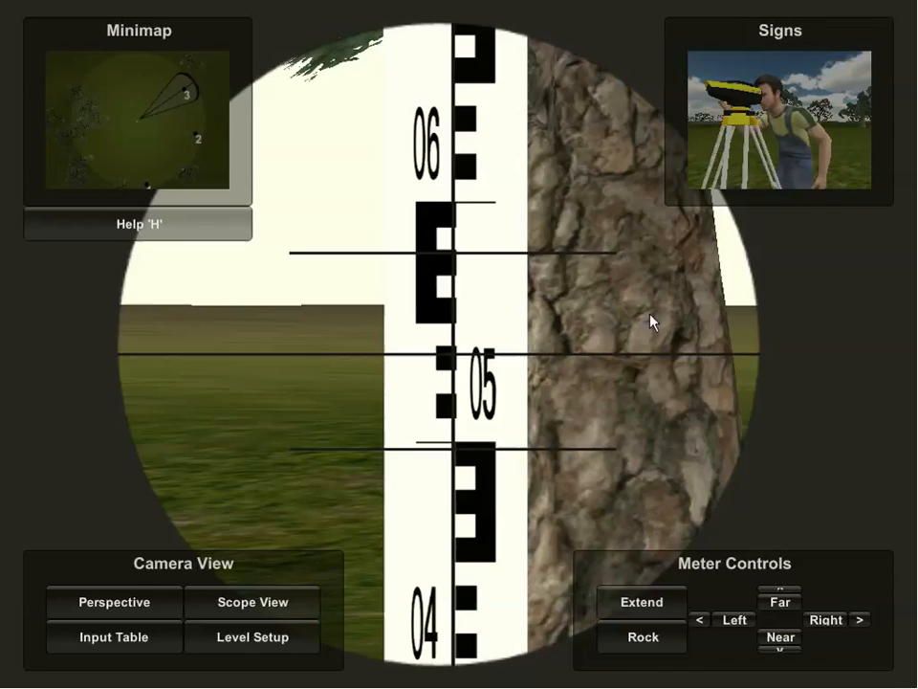
{"action": "mouse_move", "coordinate": [631, 241]}
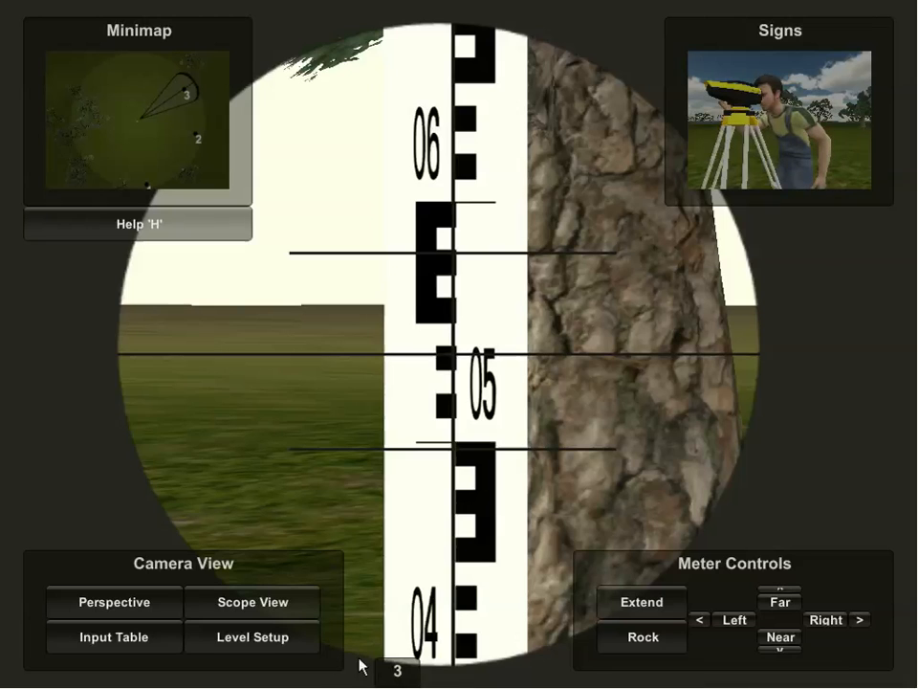
{"action": "left_click", "coordinate": [113, 601]}
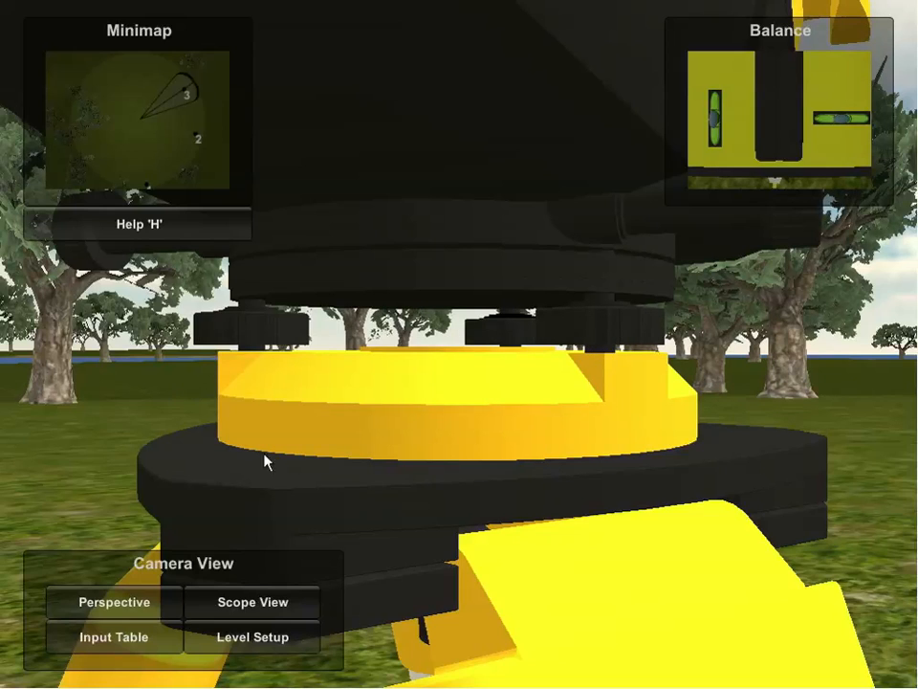
{"action": "left_click", "coordinate": [253, 600]}
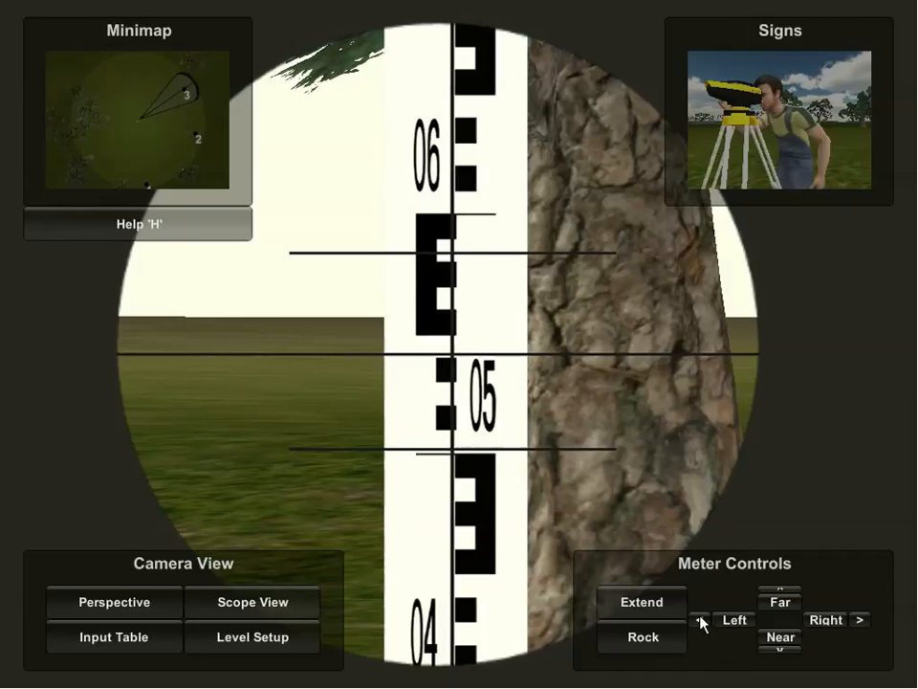
- Shift and extend the leveling rod, then bring up the Input Table of readings
{"action": "left_click", "coordinate": [641, 600]}
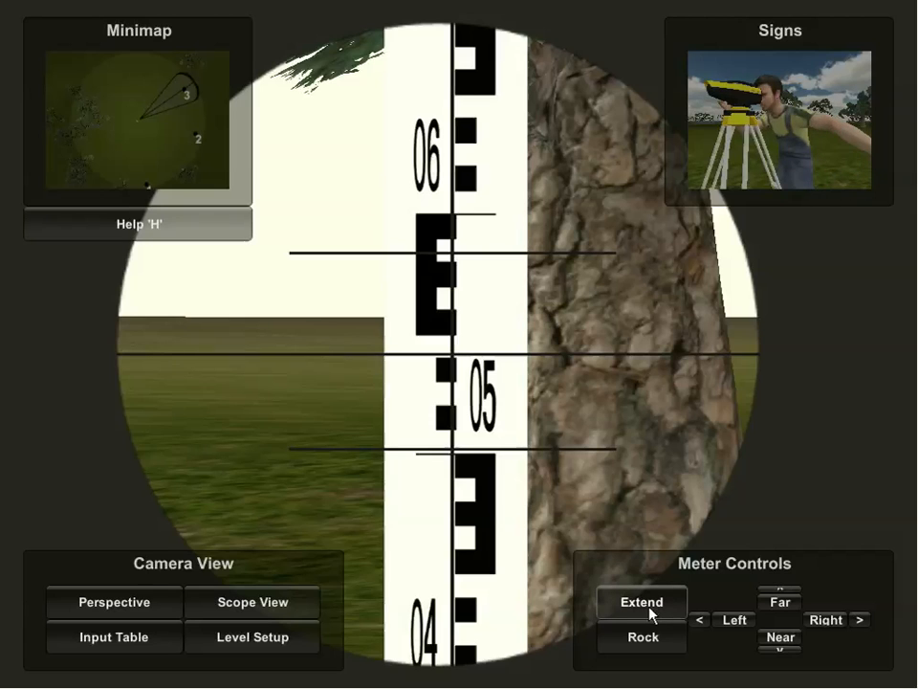
{"action": "left_click", "coordinate": [643, 637]}
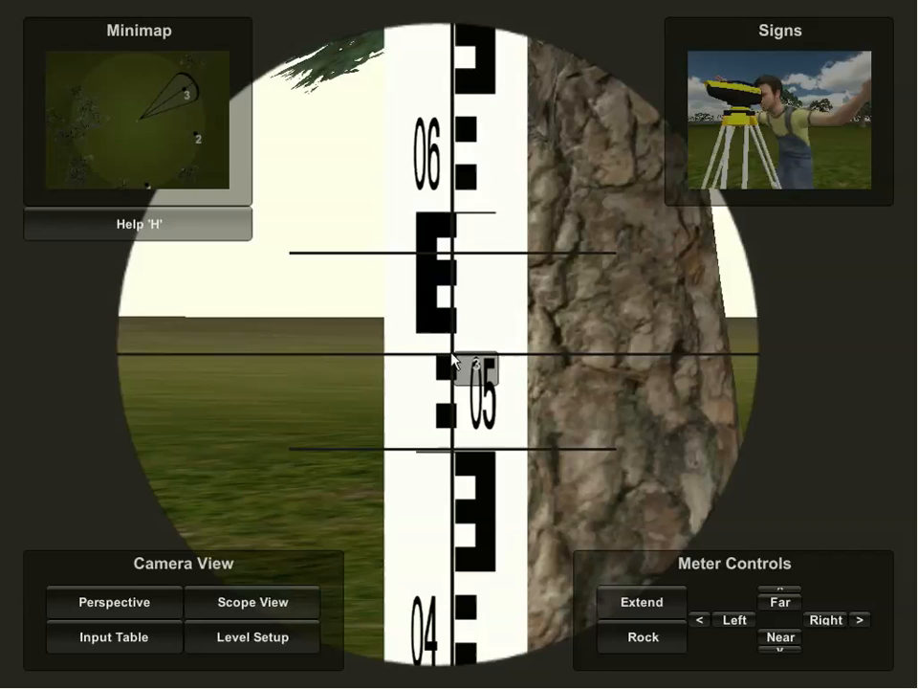
{"action": "left_click", "coordinate": [641, 635]}
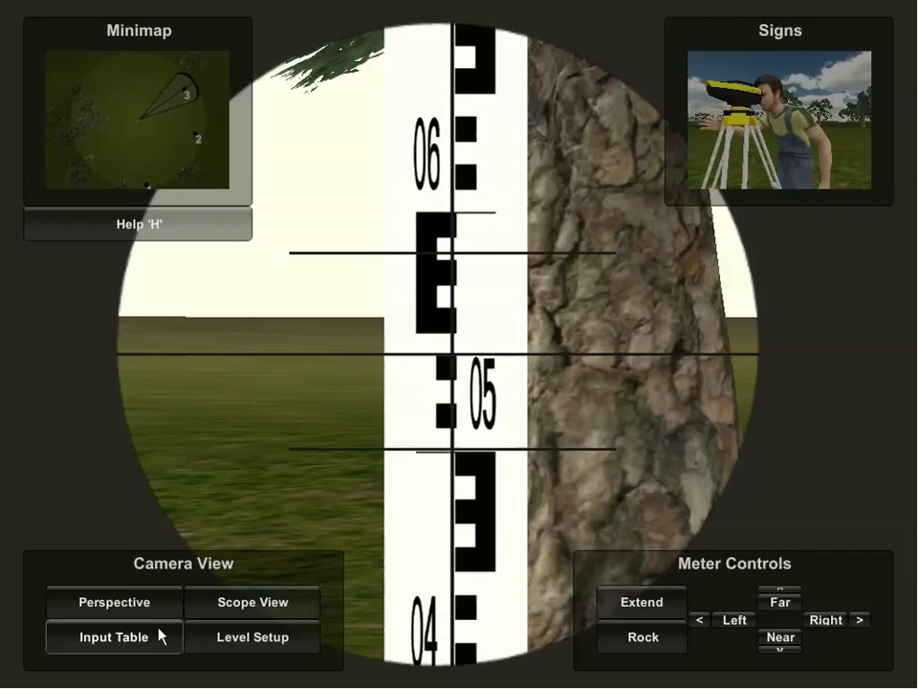
{"action": "left_click", "coordinate": [113, 635]}
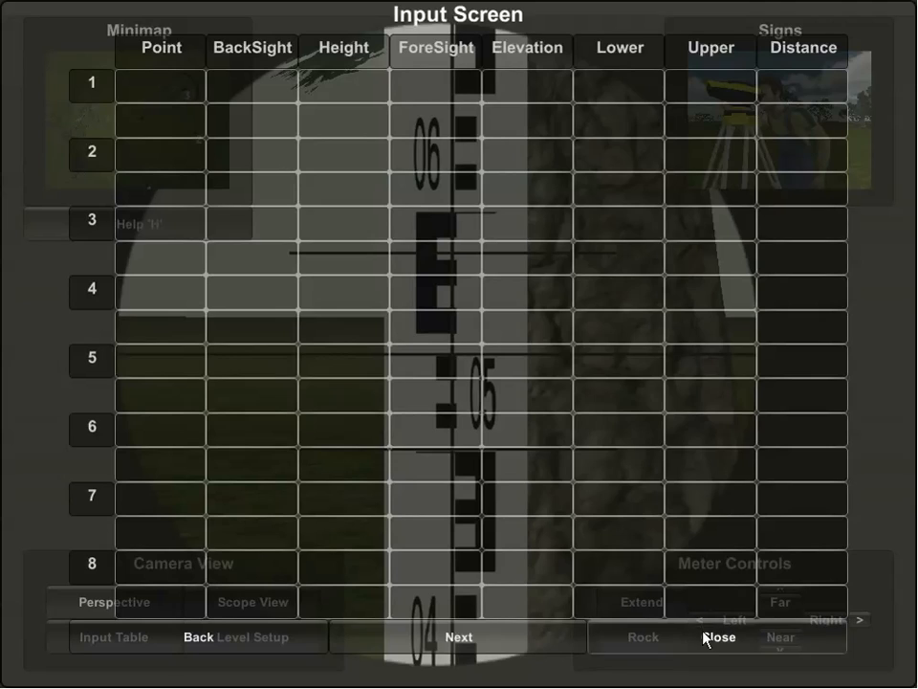
- Close the Input Screen and return to the wide terrain view
{"action": "left_click", "coordinate": [719, 637]}
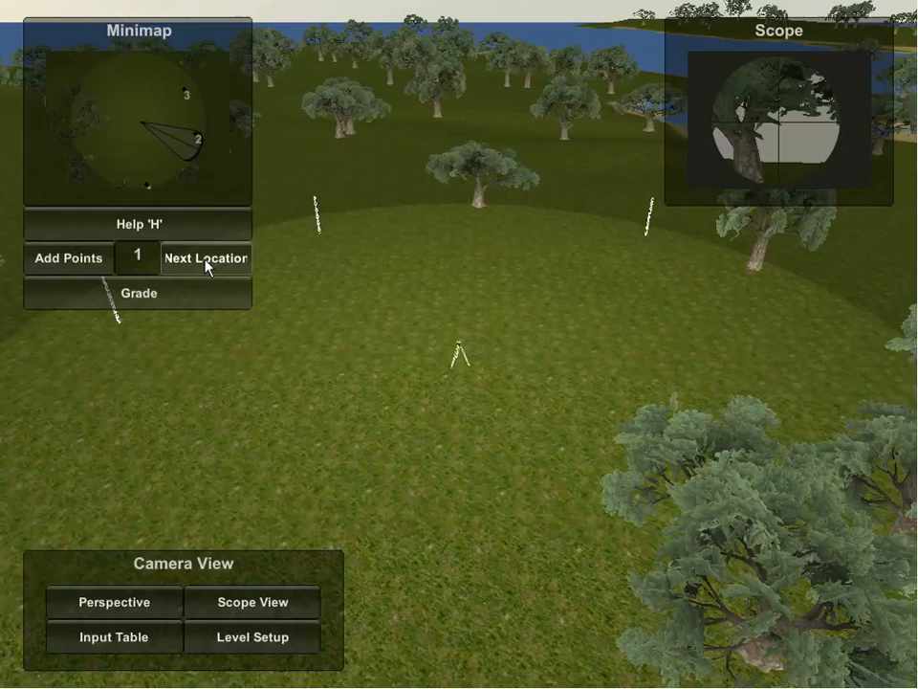
- Go to Next Location and choose Clear to discard the unused current location
{"action": "left_click", "coordinate": [206, 259]}
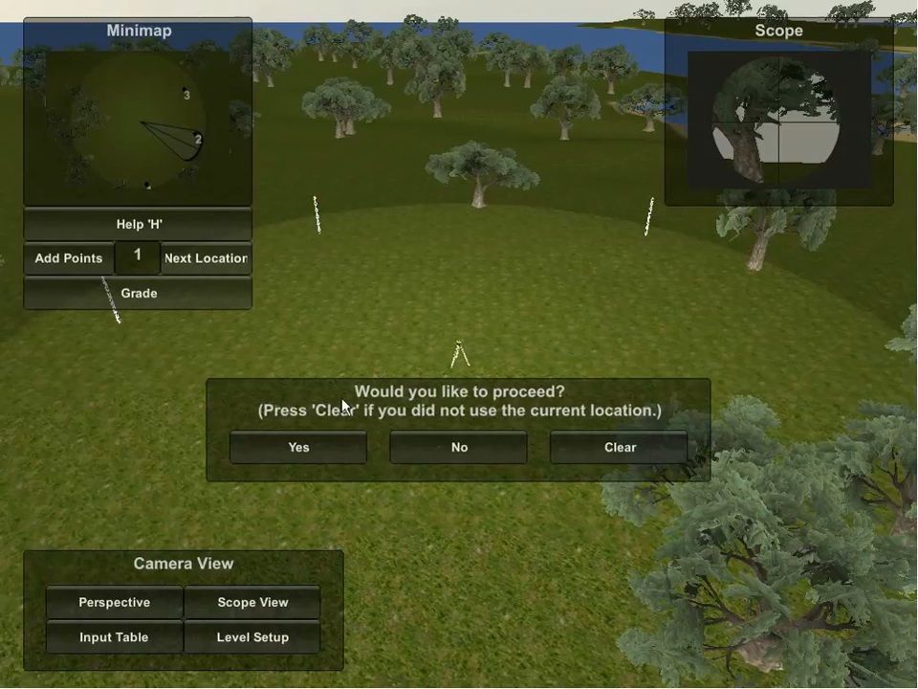
{"action": "mouse_move", "coordinate": [310, 432]}
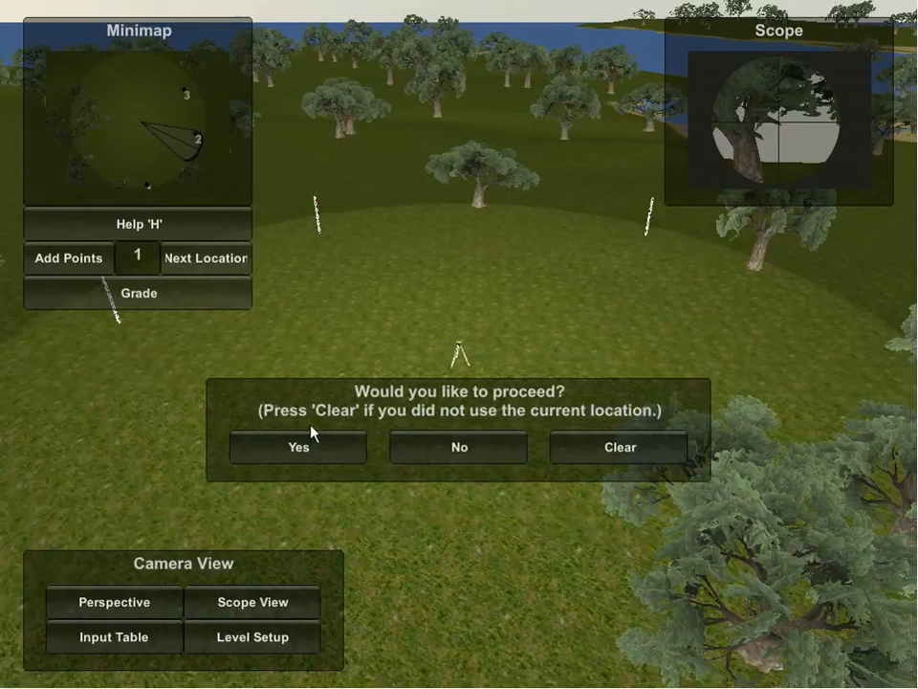
{"action": "mouse_move", "coordinate": [468, 360]}
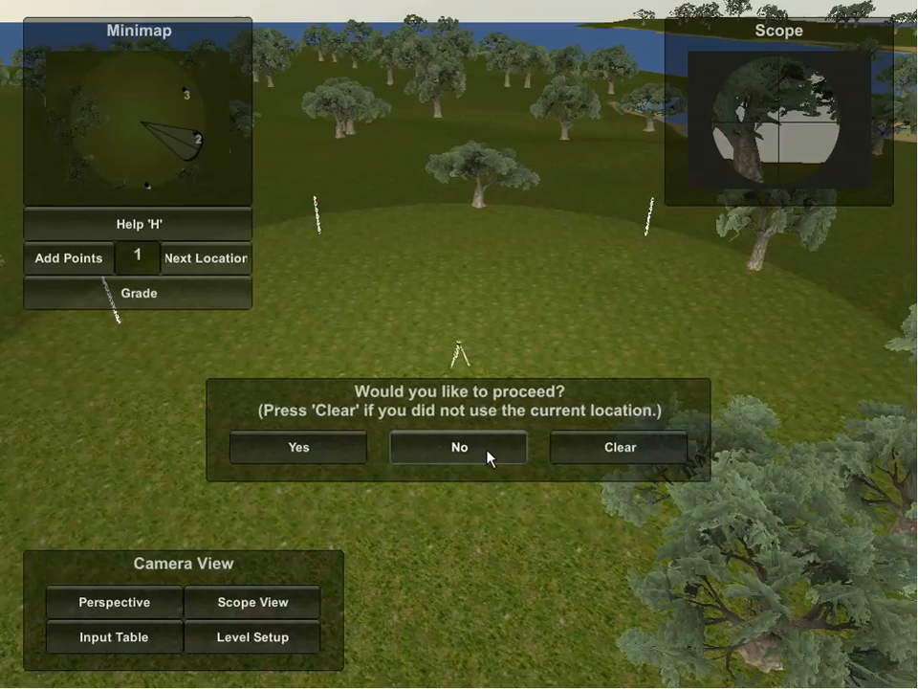
{"action": "mouse_move", "coordinate": [578, 436]}
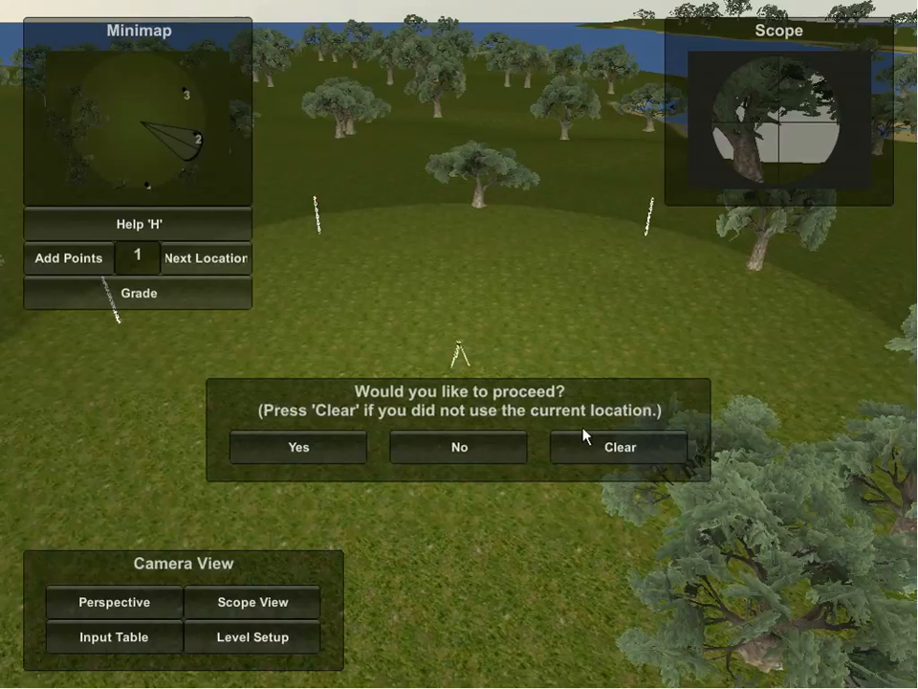
{"action": "left_click", "coordinate": [459, 448]}
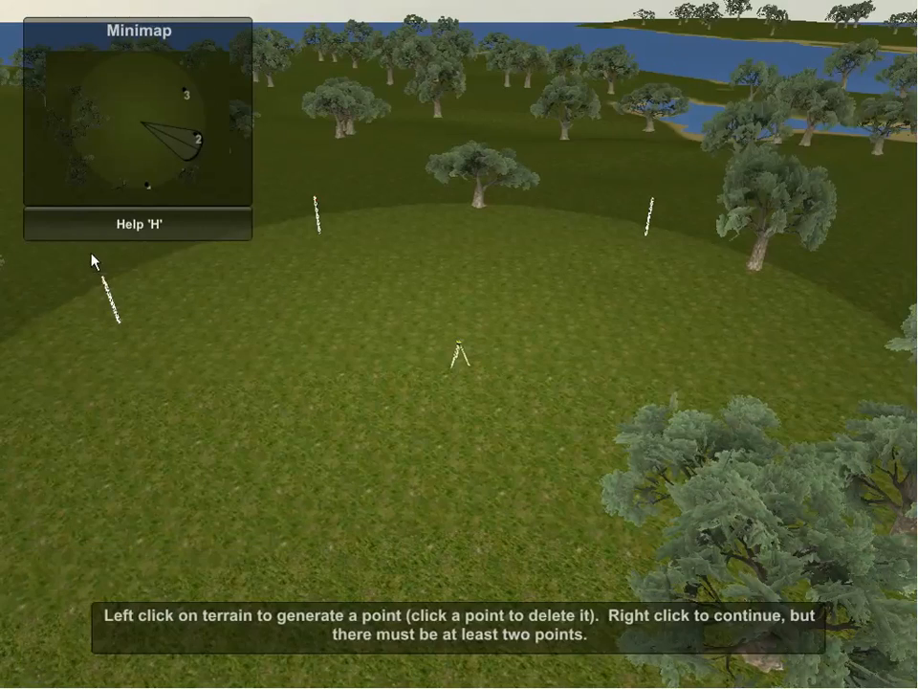
- Finish placing points via right-click and dismiss the Unity Player context menu
{"action": "right_click", "coordinate": [480, 367]}
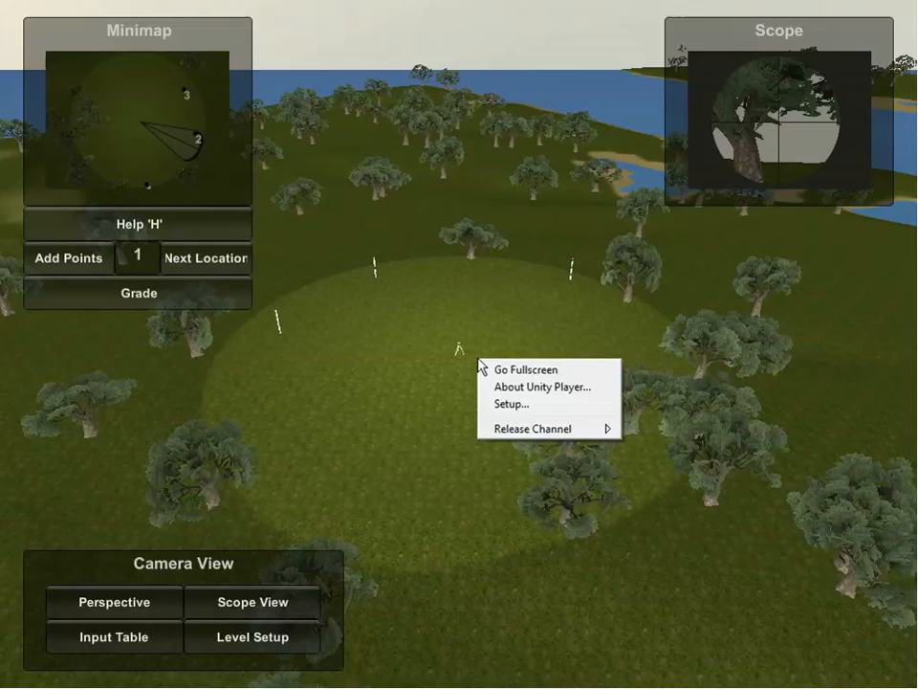
{"action": "left_click", "coordinate": [428, 341]}
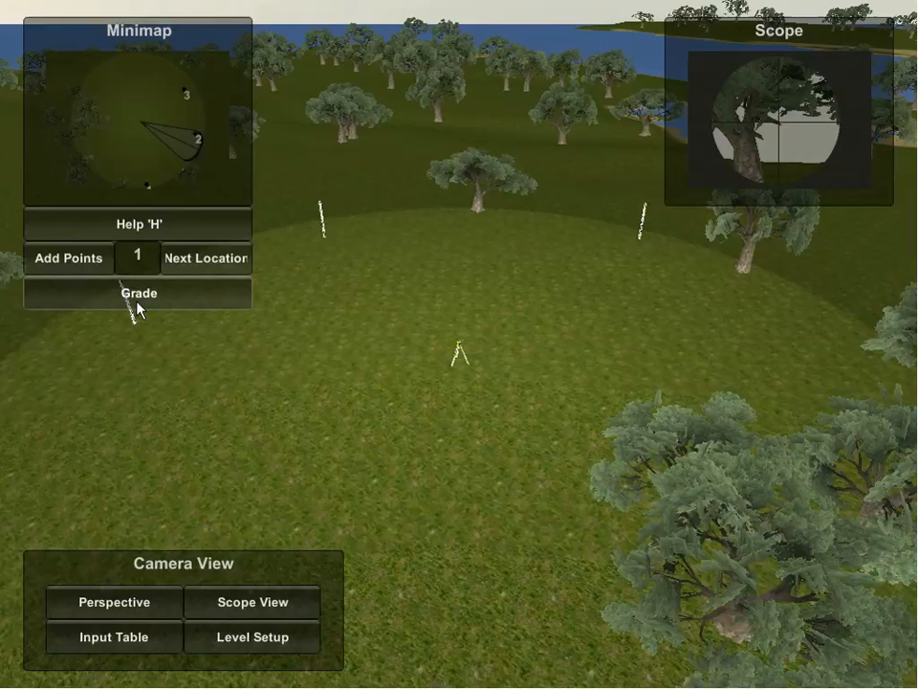
{"action": "mouse_move", "coordinate": [138, 223]}
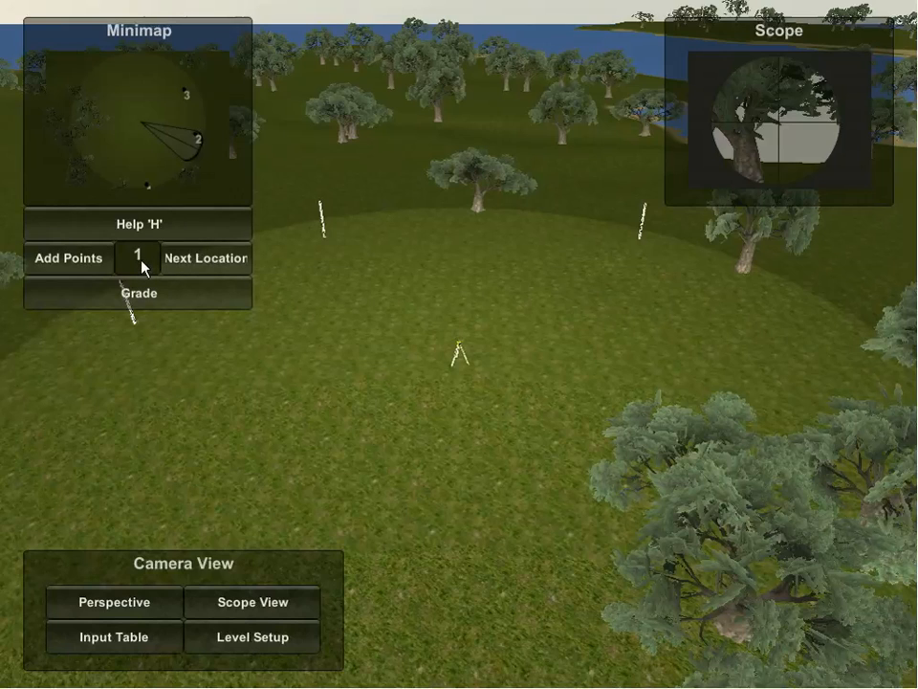
{"action": "mouse_move", "coordinate": [134, 266]}
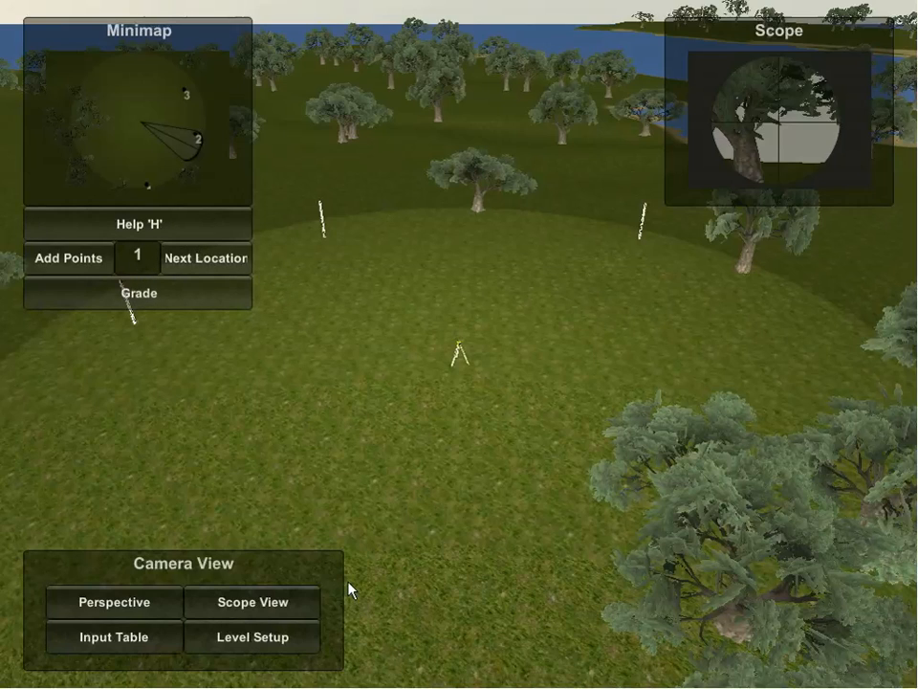
{"action": "mouse_move", "coordinate": [337, 590]}
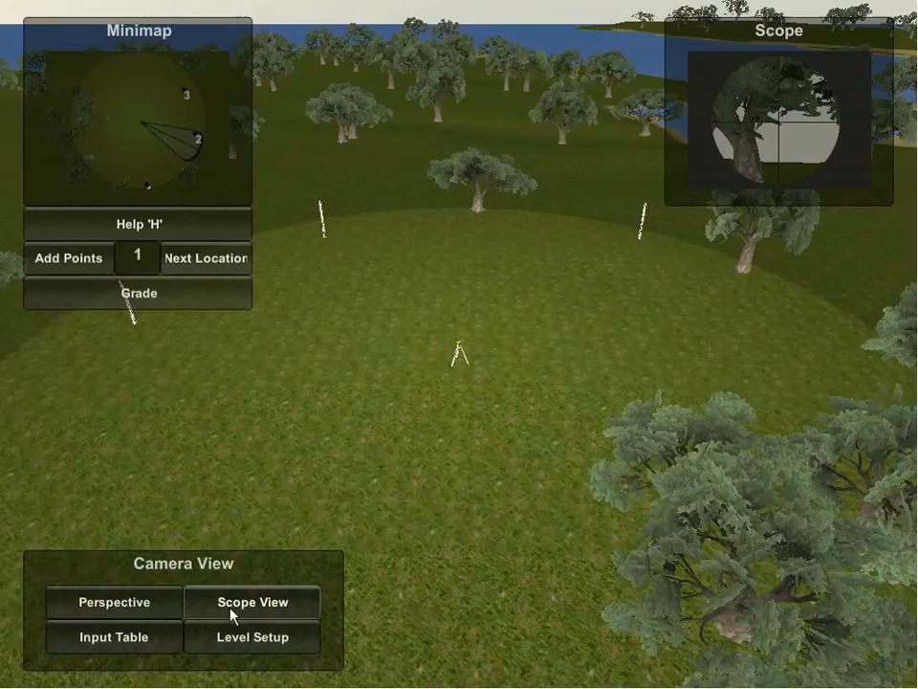
{"action": "mouse_move", "coordinate": [245, 551]}
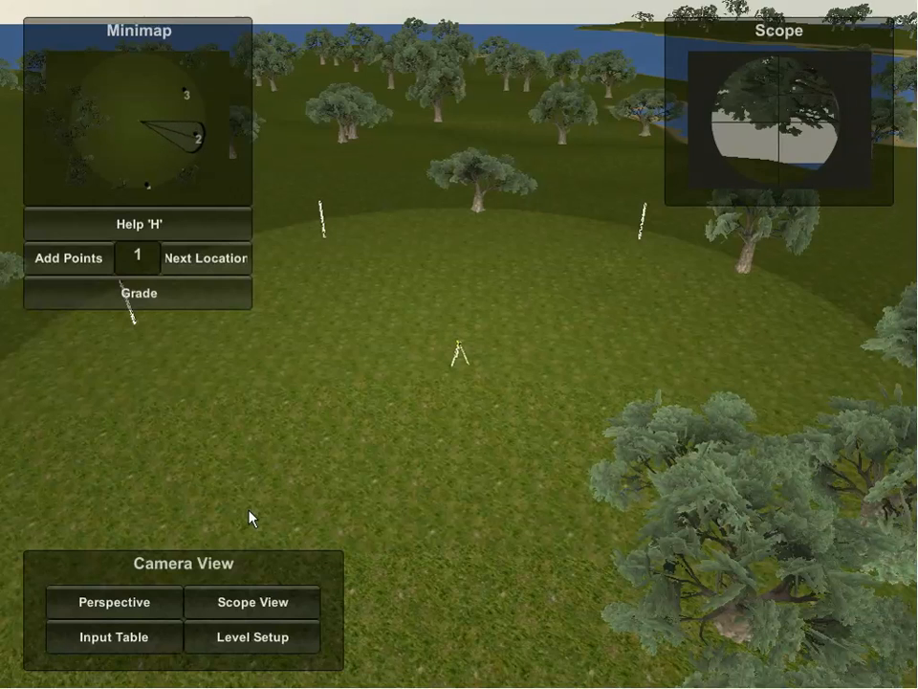
- Rotate the level toward measurement point 2 so its rod shows in the scope preview
{"action": "left_click", "coordinate": [253, 601]}
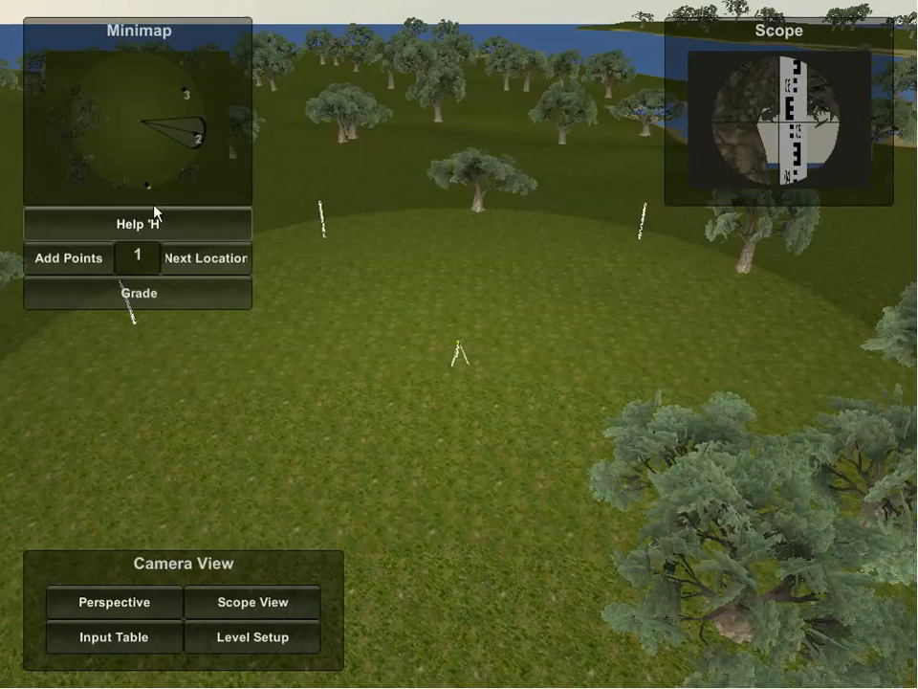
{"action": "mouse_move", "coordinate": [176, 142]}
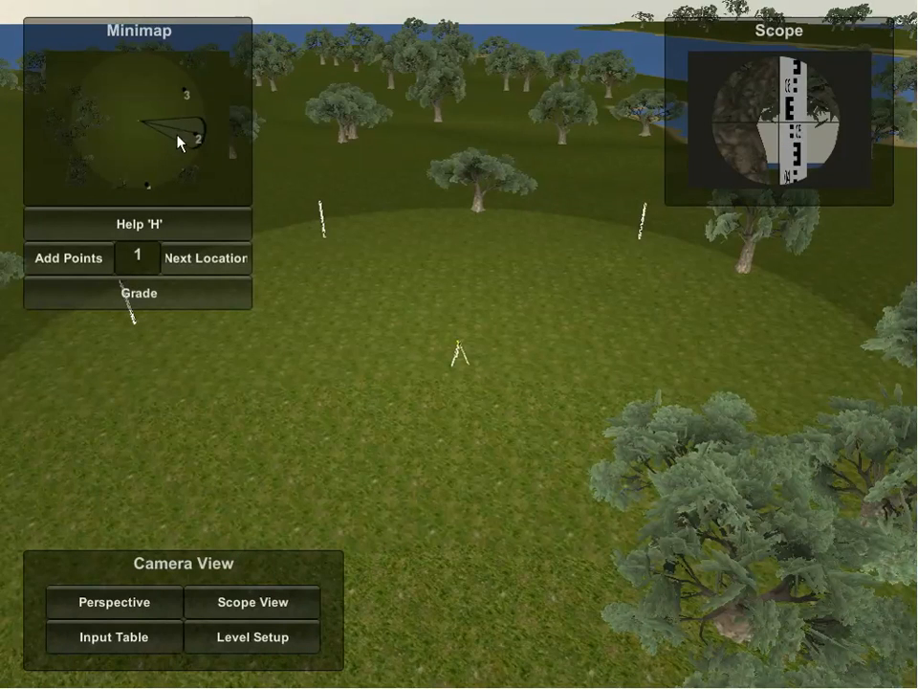
{"action": "mouse_move", "coordinate": [143, 130]}
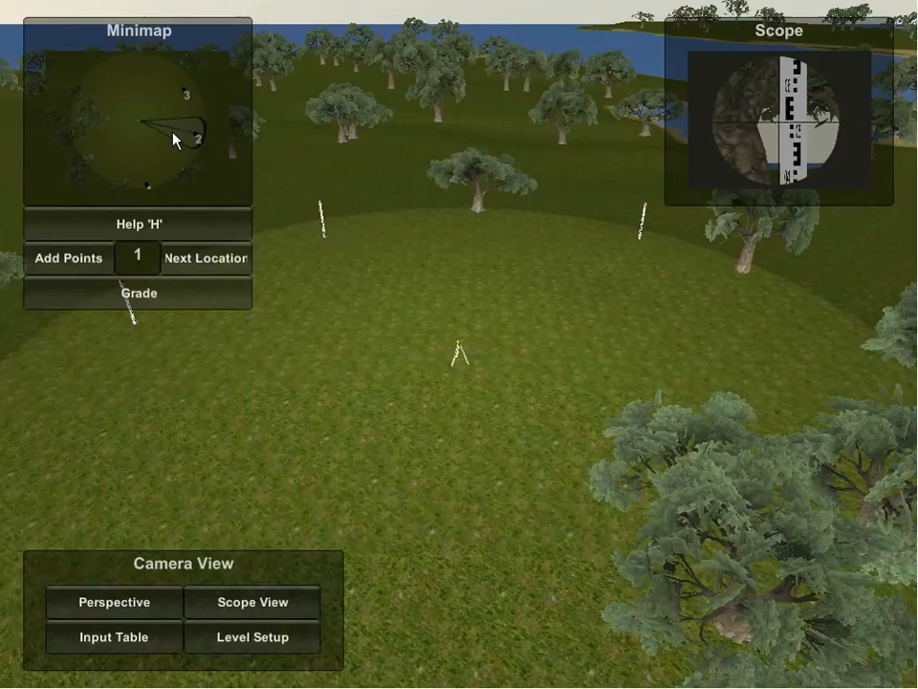
{"action": "mouse_move", "coordinate": [176, 137]}
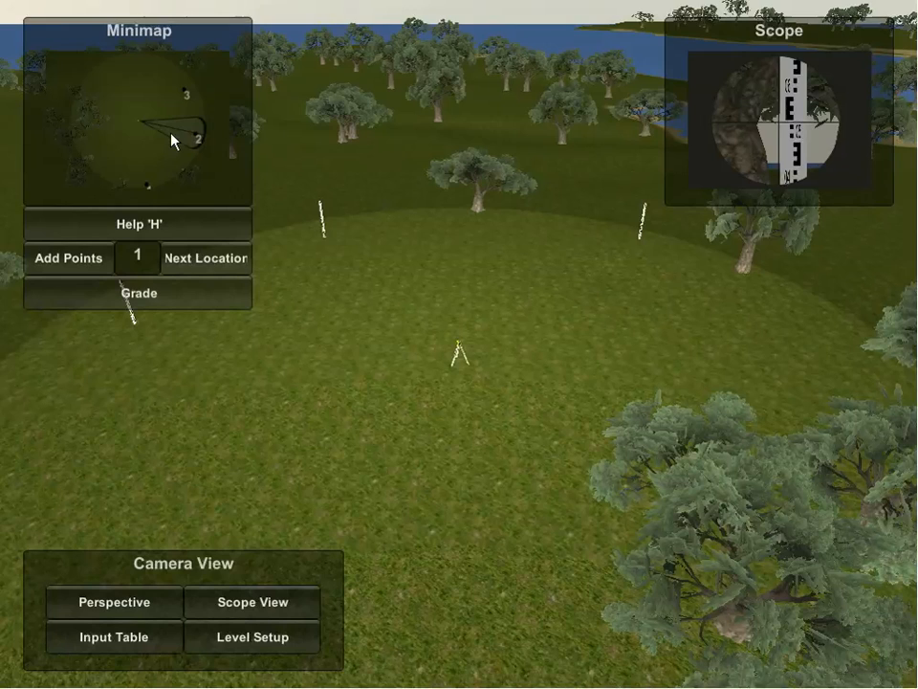